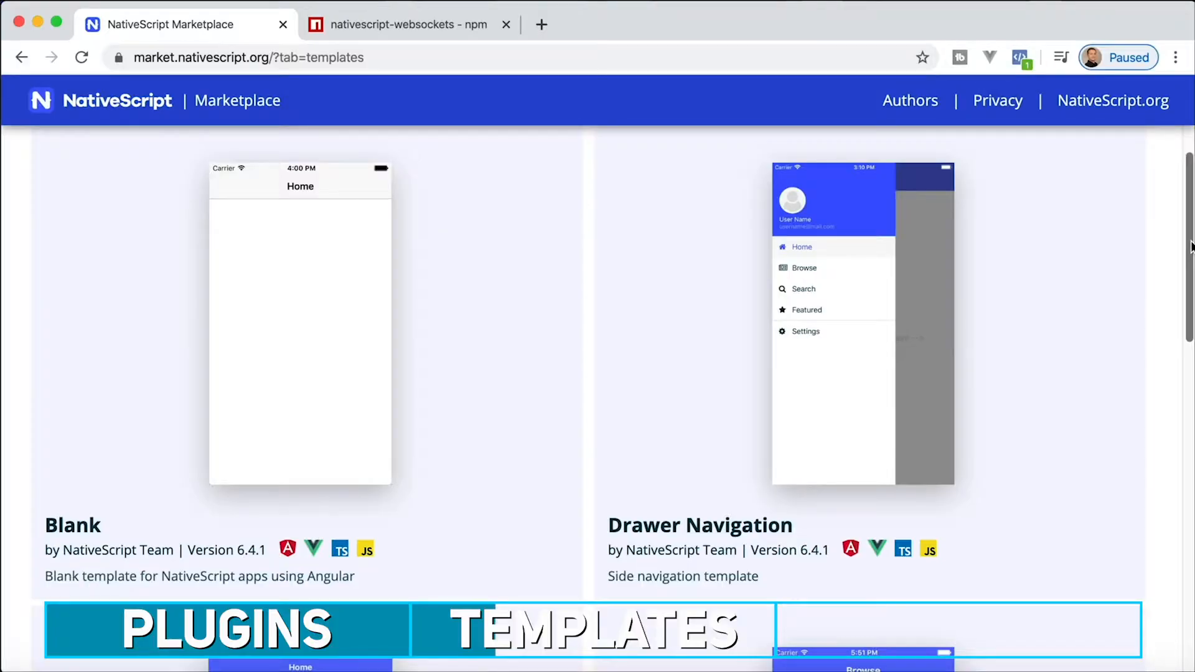
- Open the Drawer Navigation template card, landing on its Angular create command and version details
{"action": "left_click", "coordinate": [700, 525]}
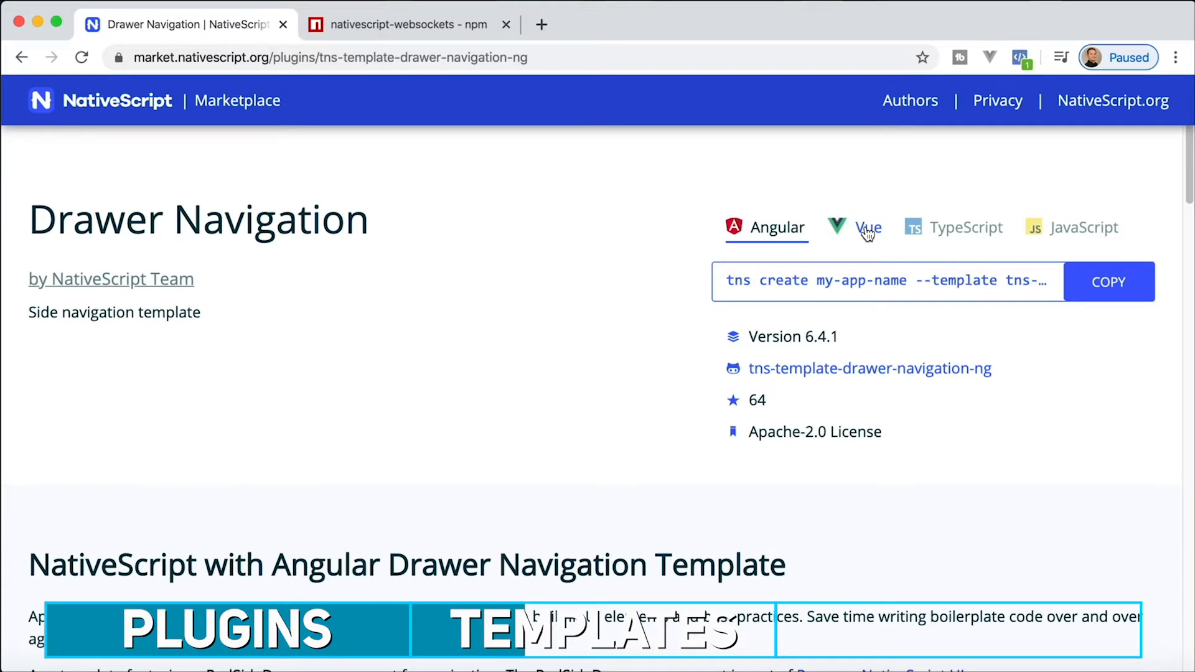
- Show the JavaScript (Core) variant and read through its create command and readme documentation
{"action": "left_click", "coordinate": [869, 226]}
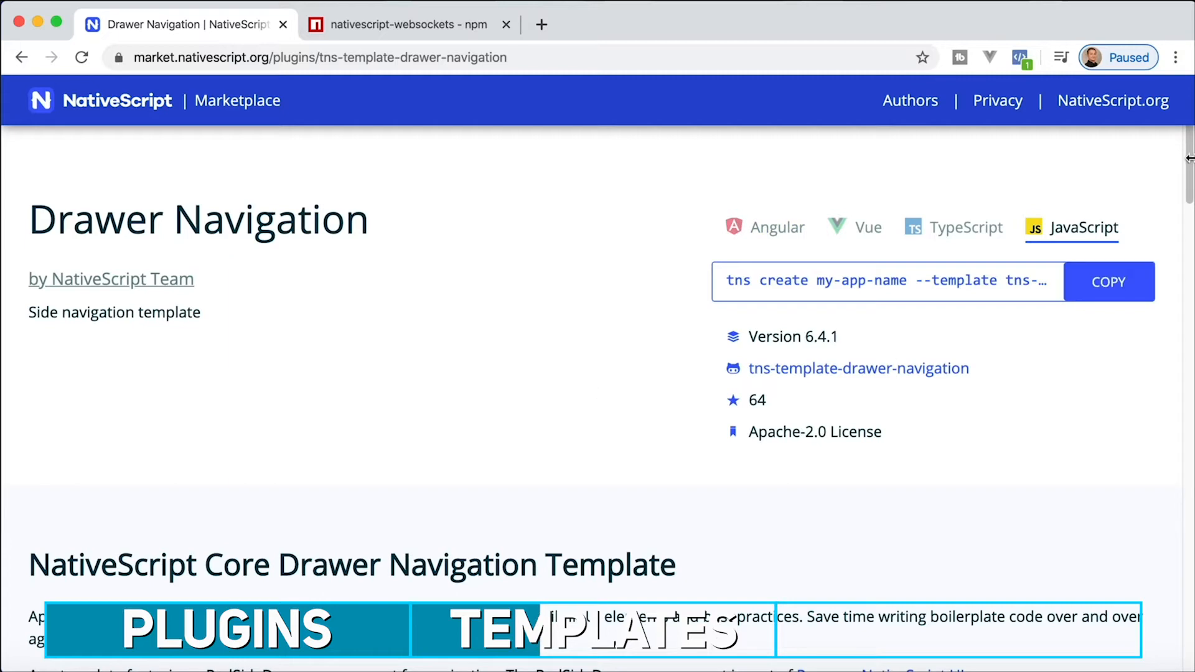
{"action": "scroll", "scroll_direction": "down", "scroll_amount": 3}
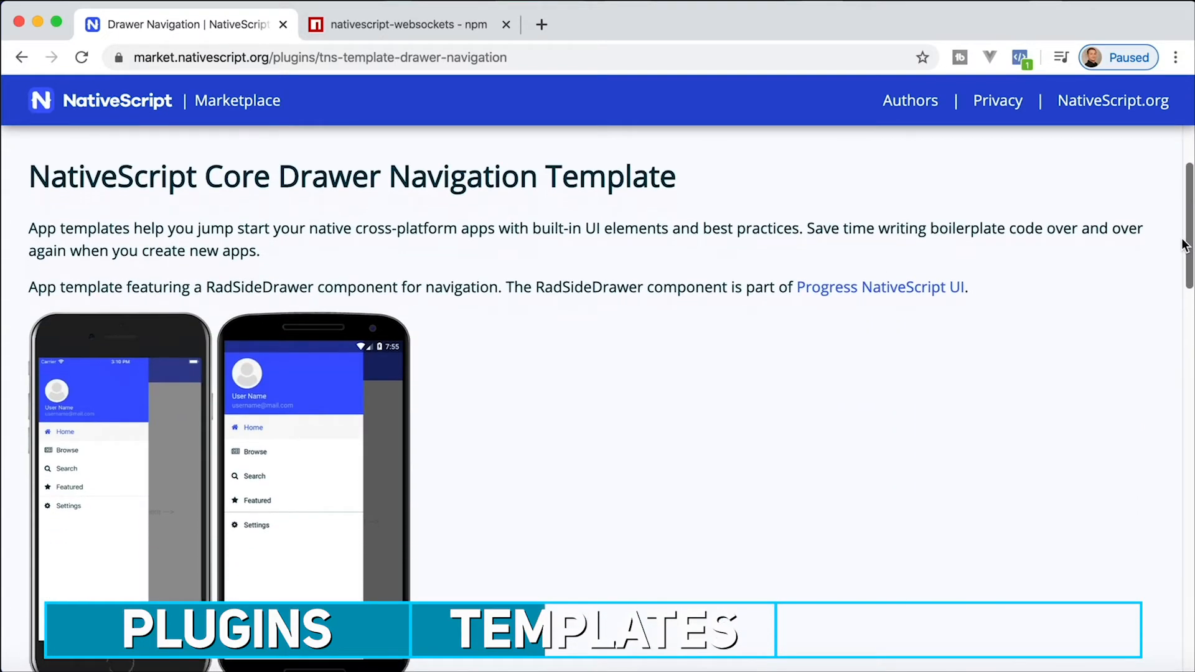
{"action": "scroll", "scroll_direction": "down", "scroll_amount": 3}
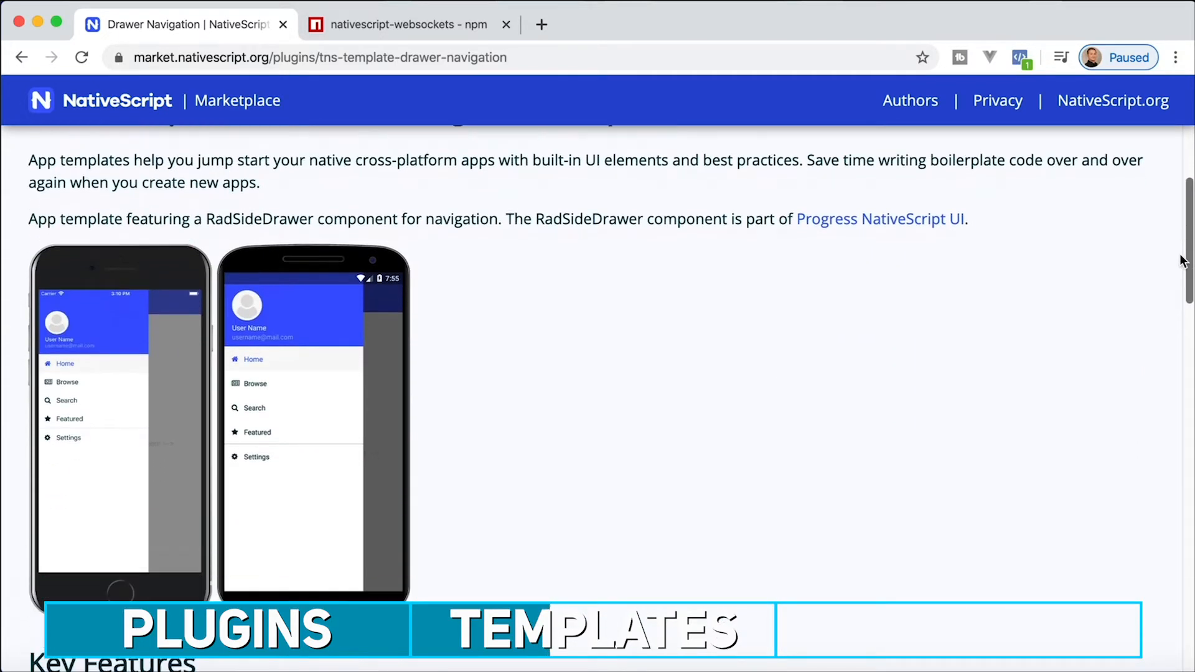
{"action": "scroll", "scroll_direction": "down", "scroll_amount": 3}
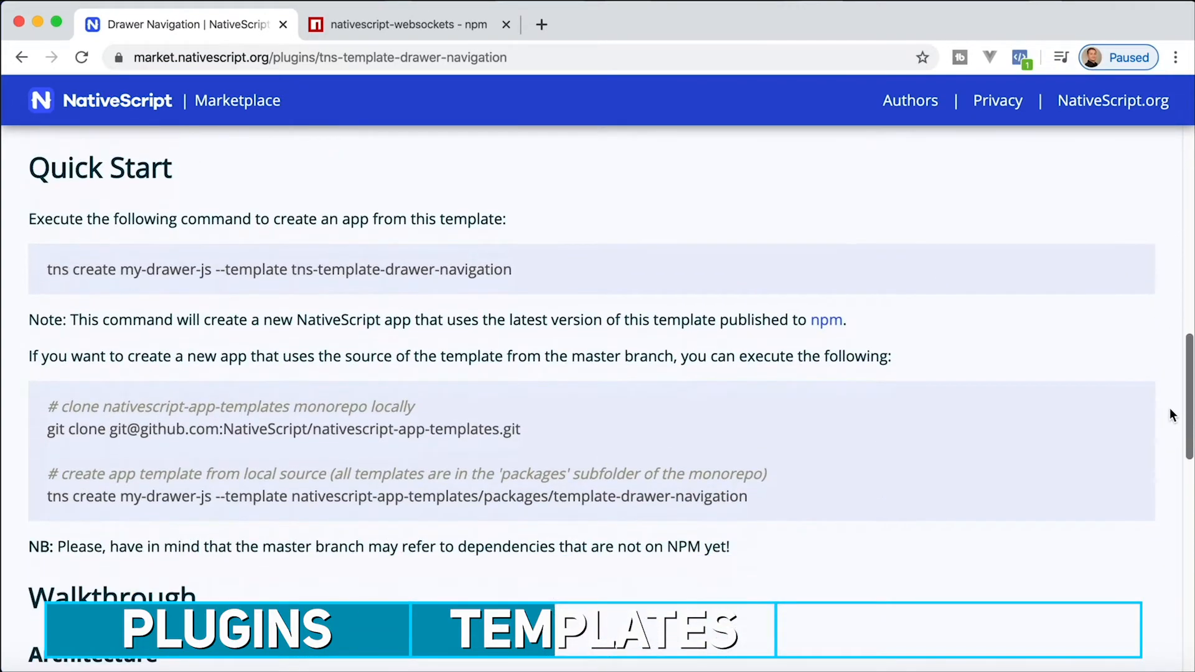
{"action": "scroll", "scroll_direction": "down", "scroll_amount": 3}
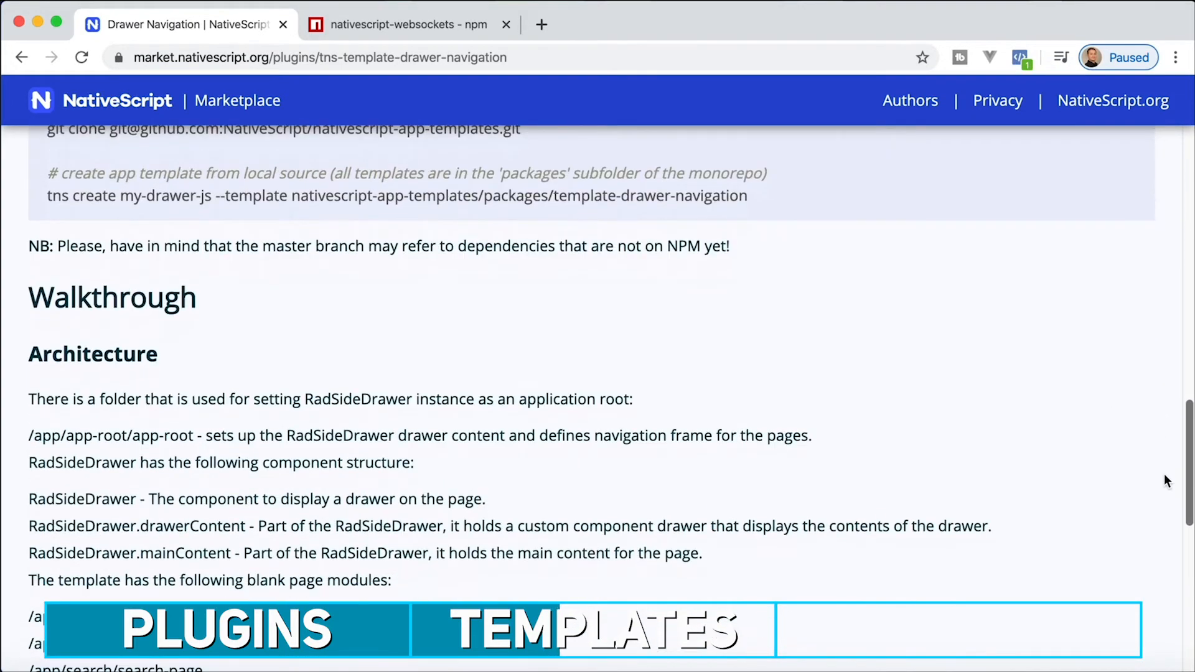
{"action": "scroll", "scroll_direction": "down", "scroll_amount": 3}
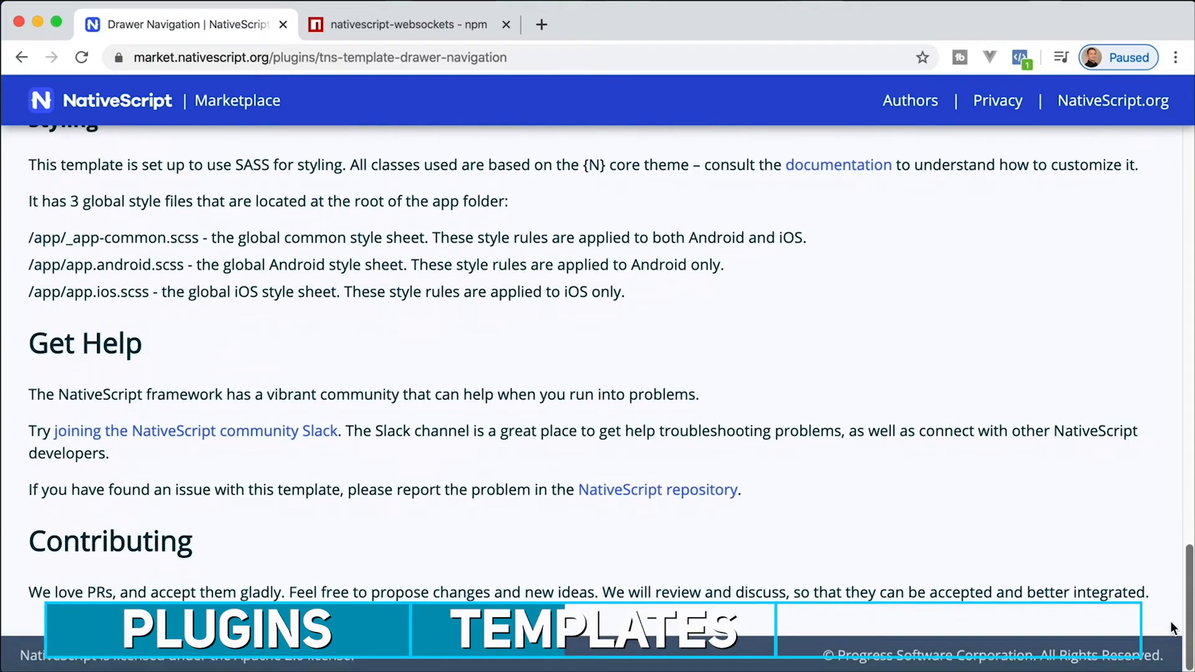
{"action": "scroll", "scroll_direction": "up", "scroll_amount": 3}
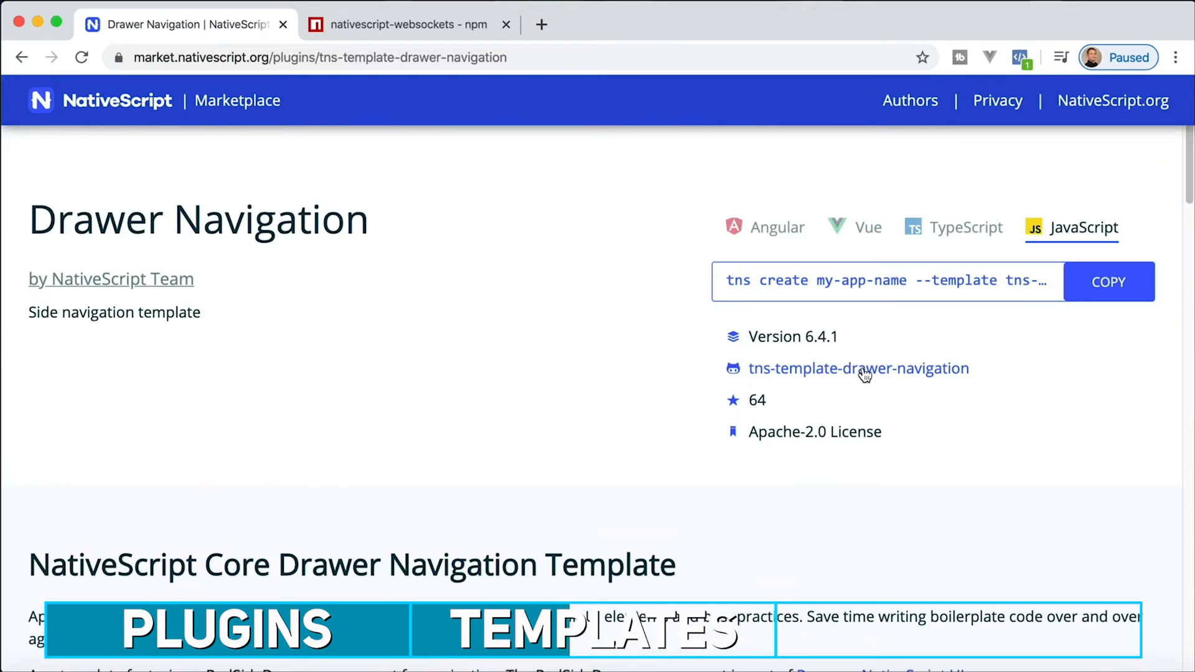
- Follow the tns-template-drawer-navigation link to the NativeScript/nativescript-app-templates repo and view its file list and README
{"action": "left_click", "coordinate": [858, 368]}
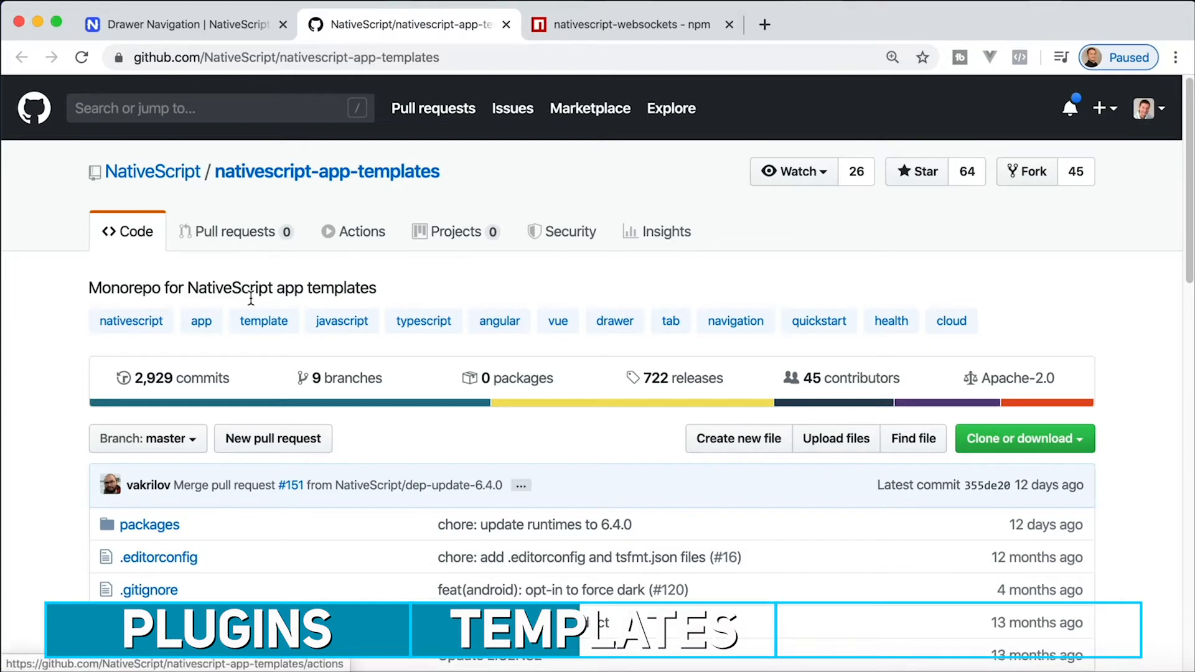
{"action": "scroll", "scroll_direction": "down", "scroll_amount": 3}
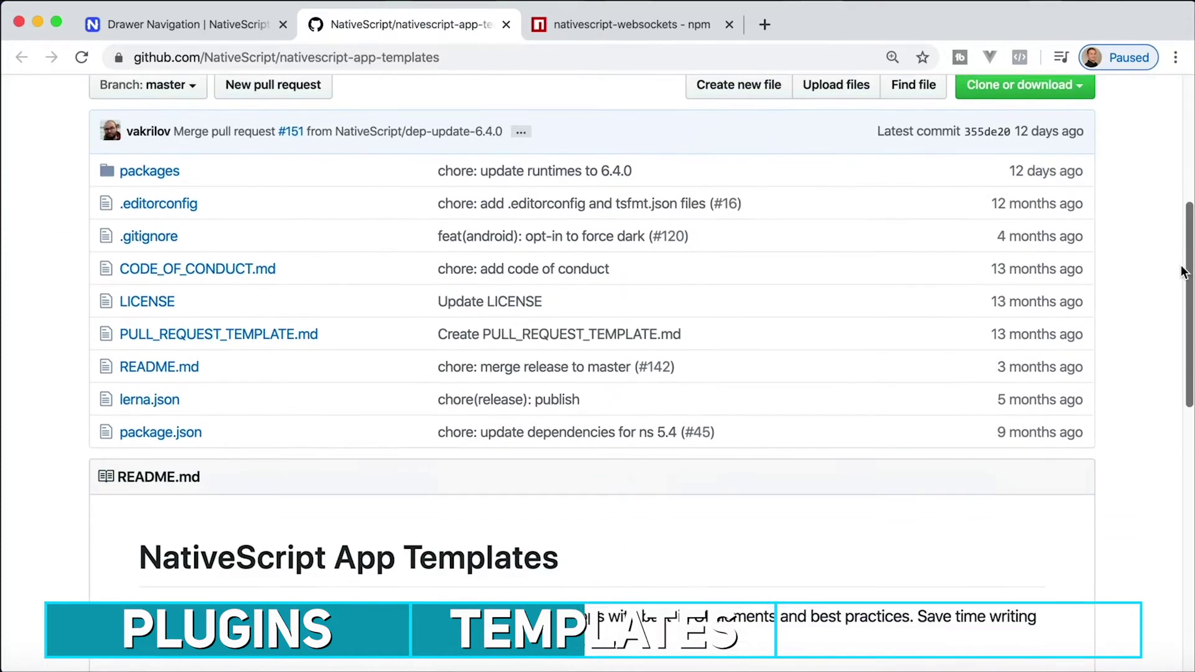